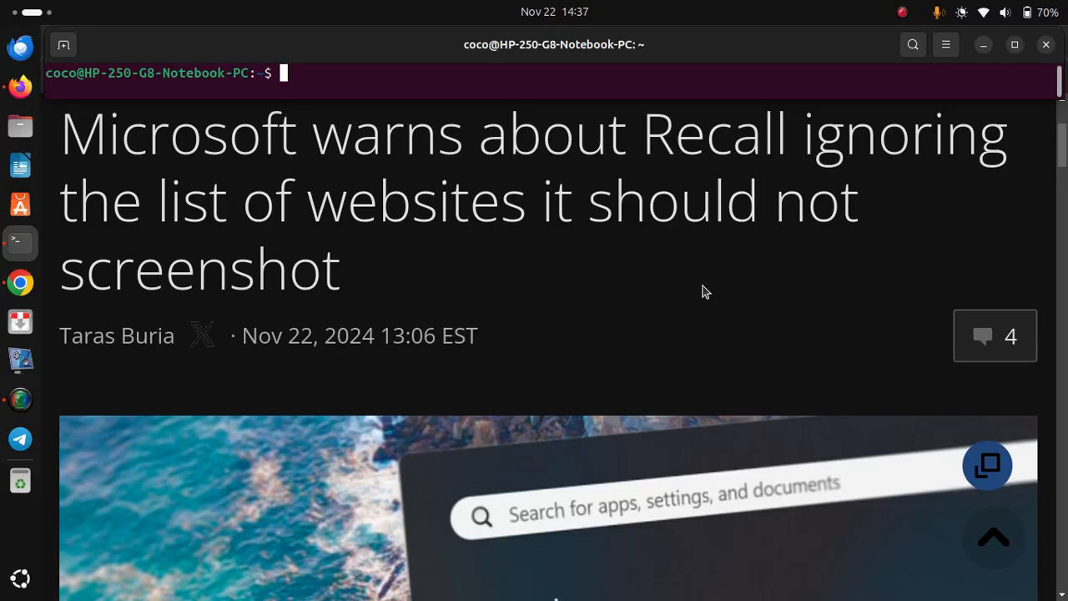
scroll(down, 3)
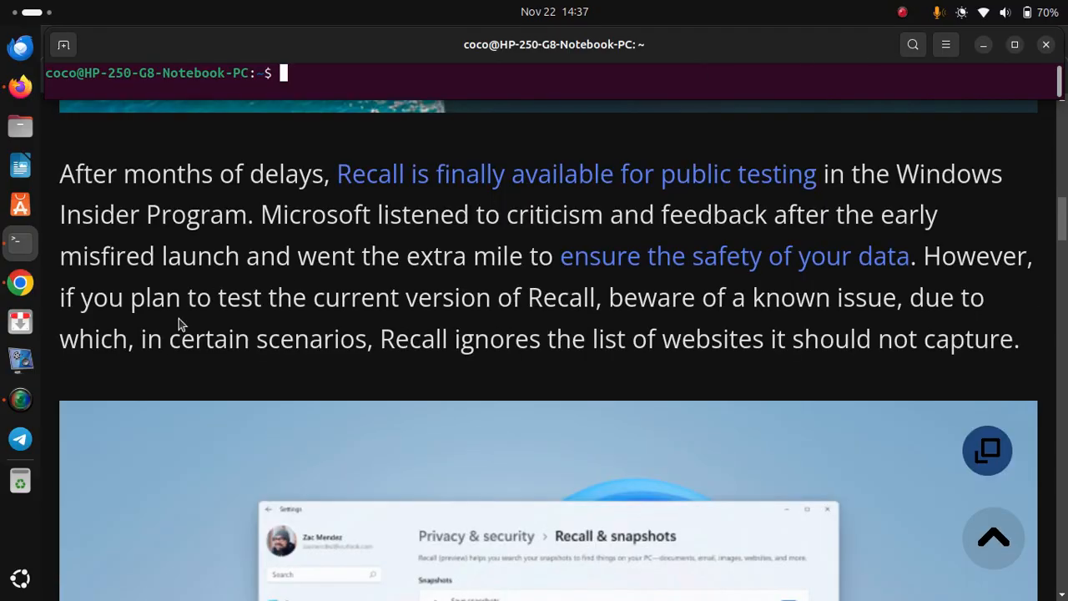
scroll(up, 3)
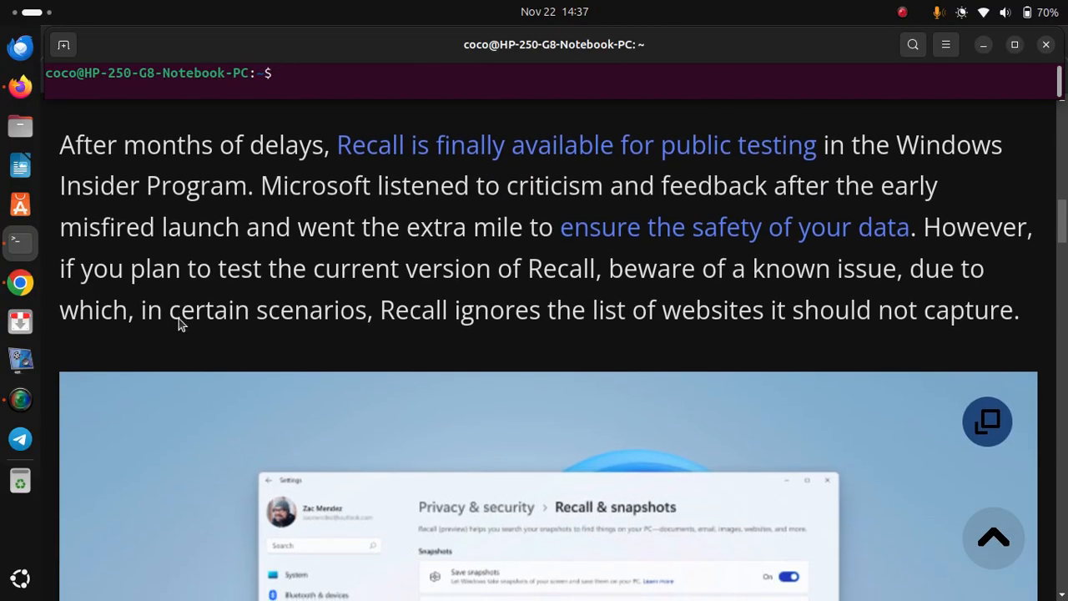
scroll(down, 3)
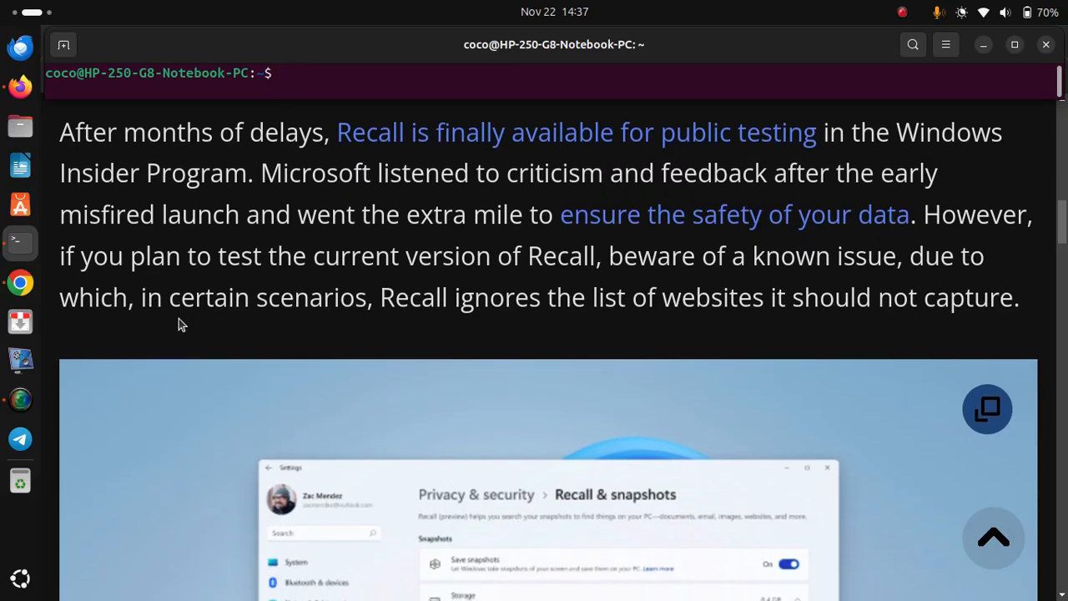
scroll(down, 3)
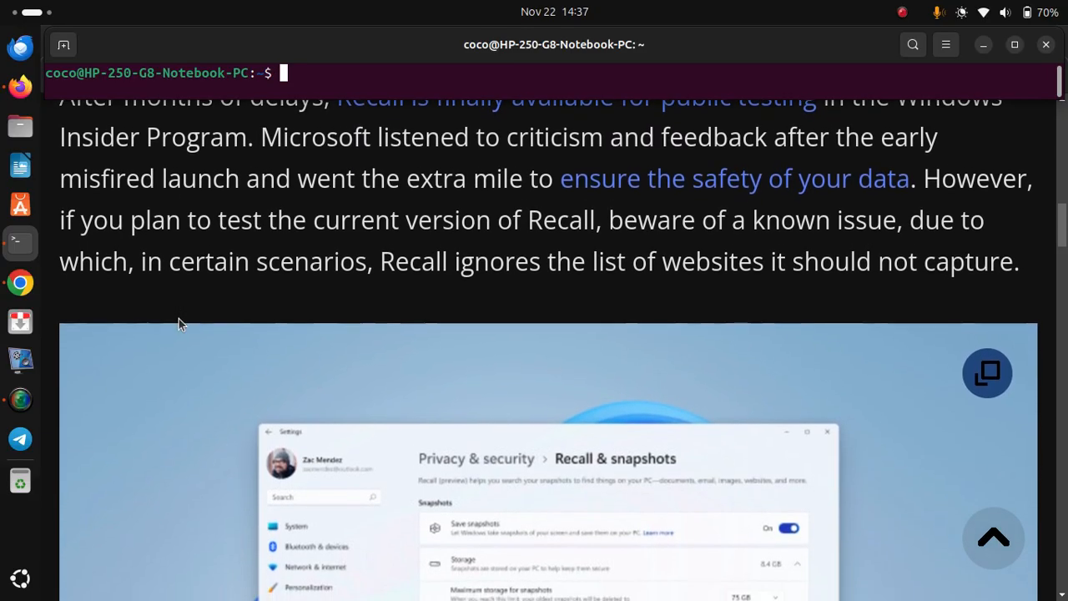
scroll(down, 3)
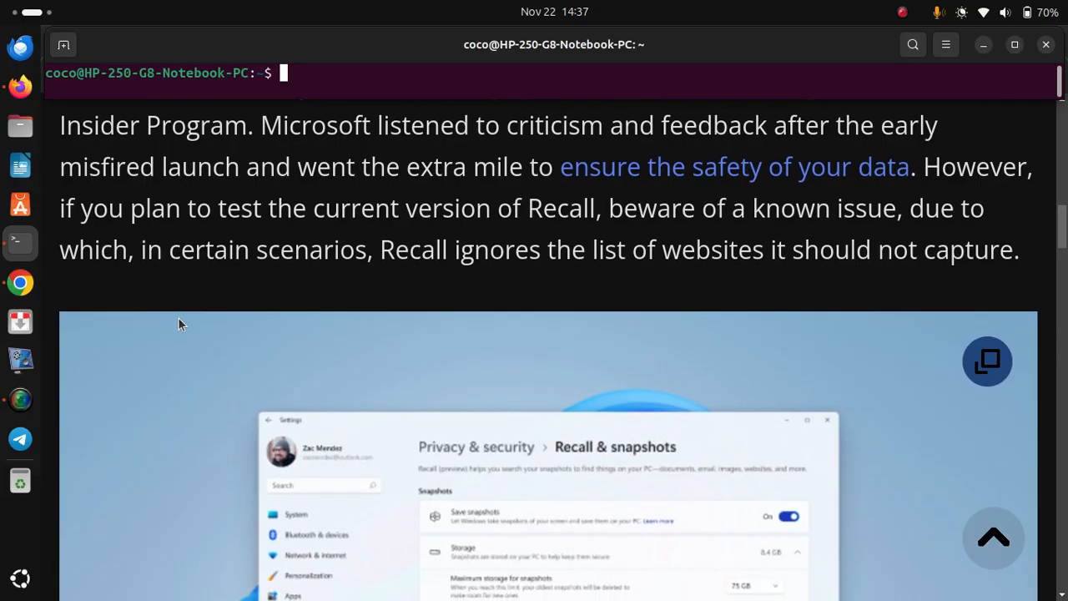
scroll(down, 3)
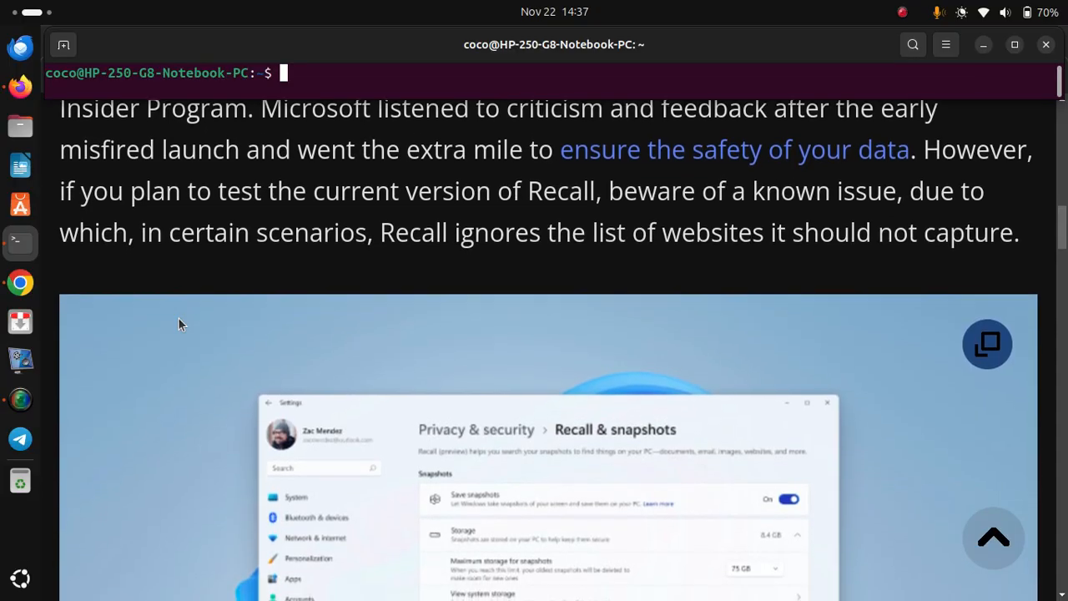
scroll(down, 3)
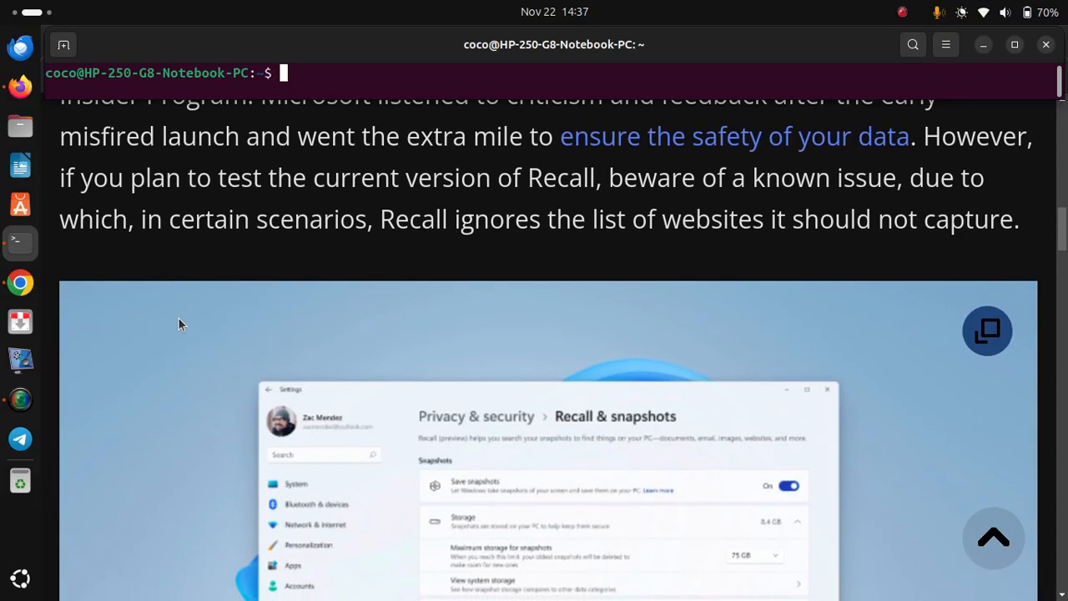
scroll(down, 3)
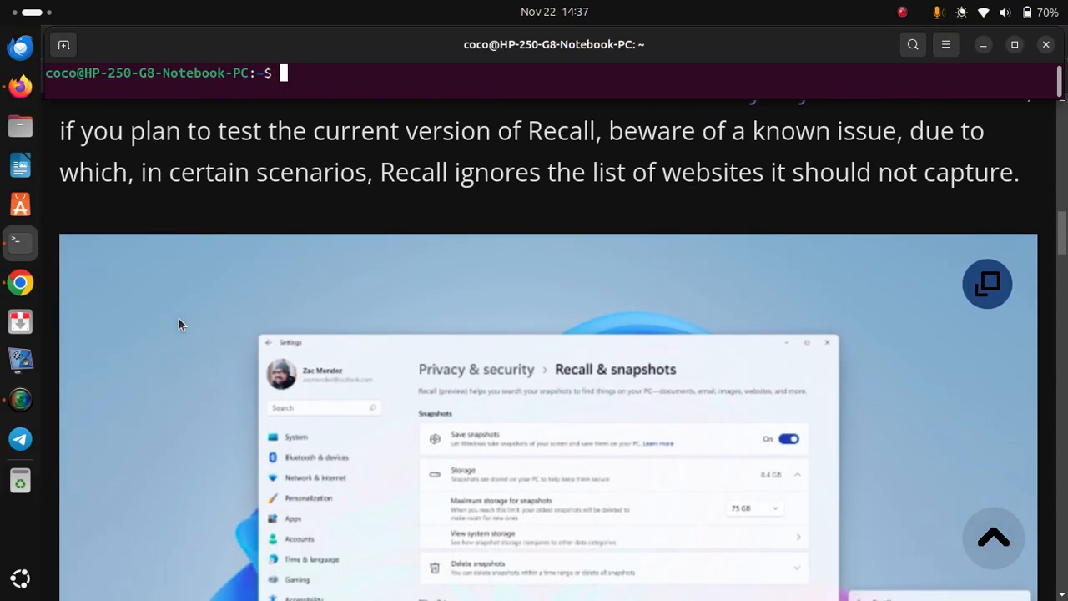
scroll(down, 3)
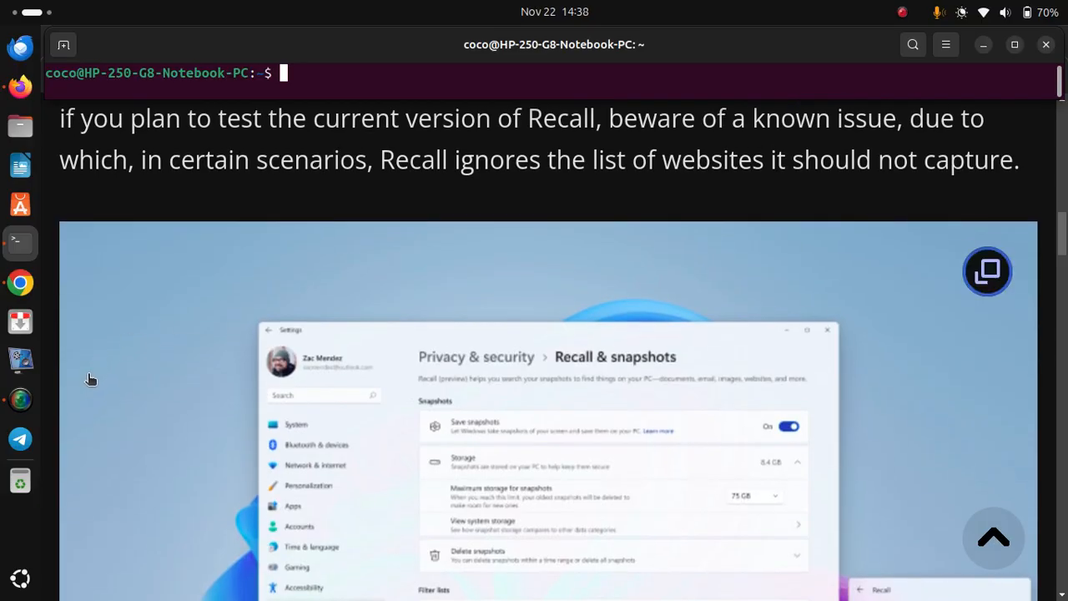
mouse_move(100, 384)
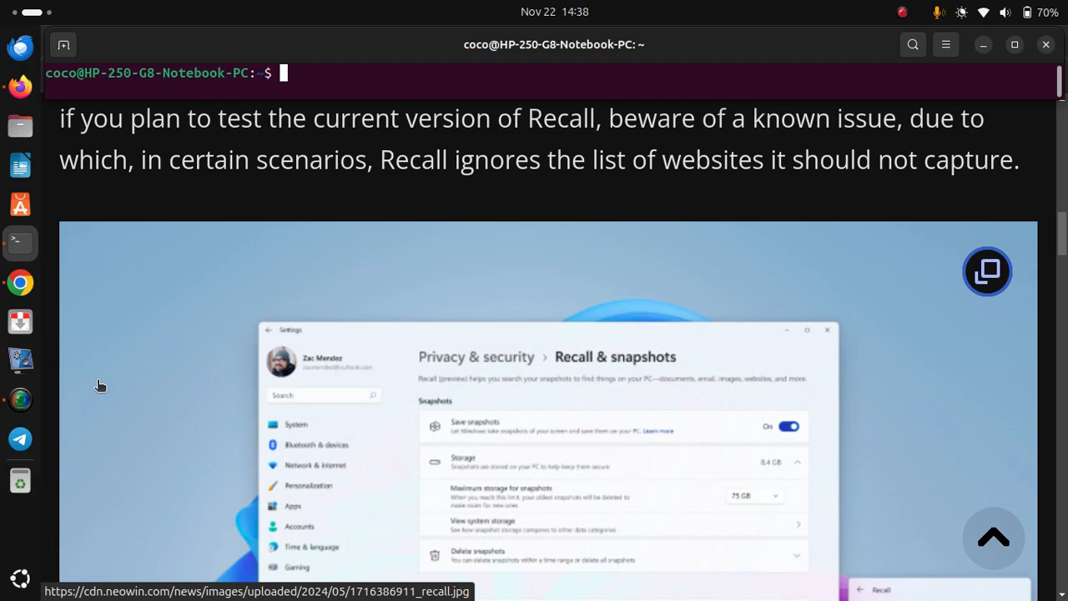
mouse_move(54, 433)
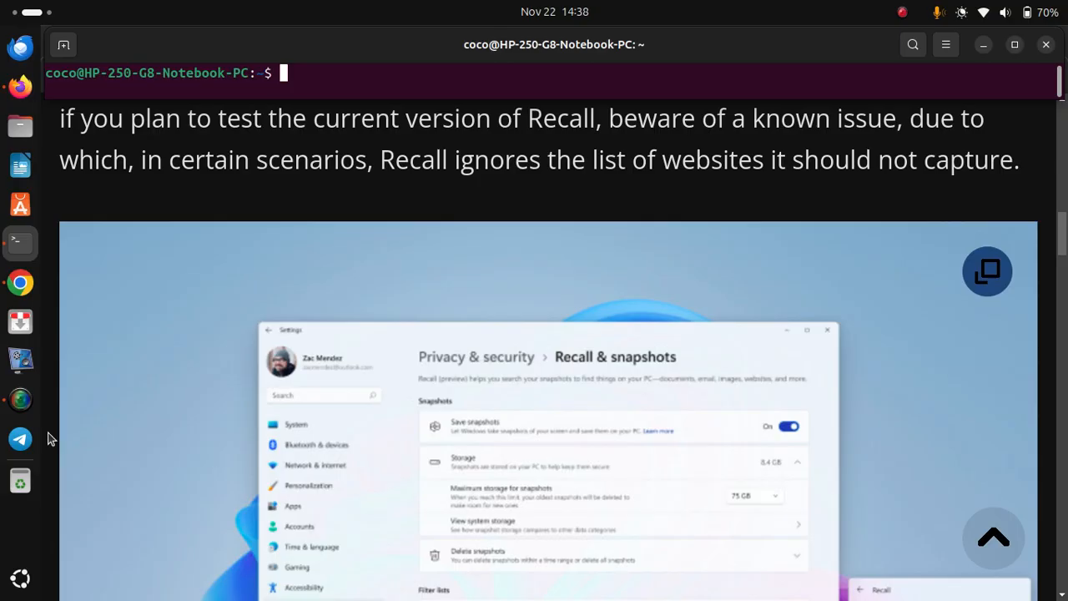
scroll(down, 3)
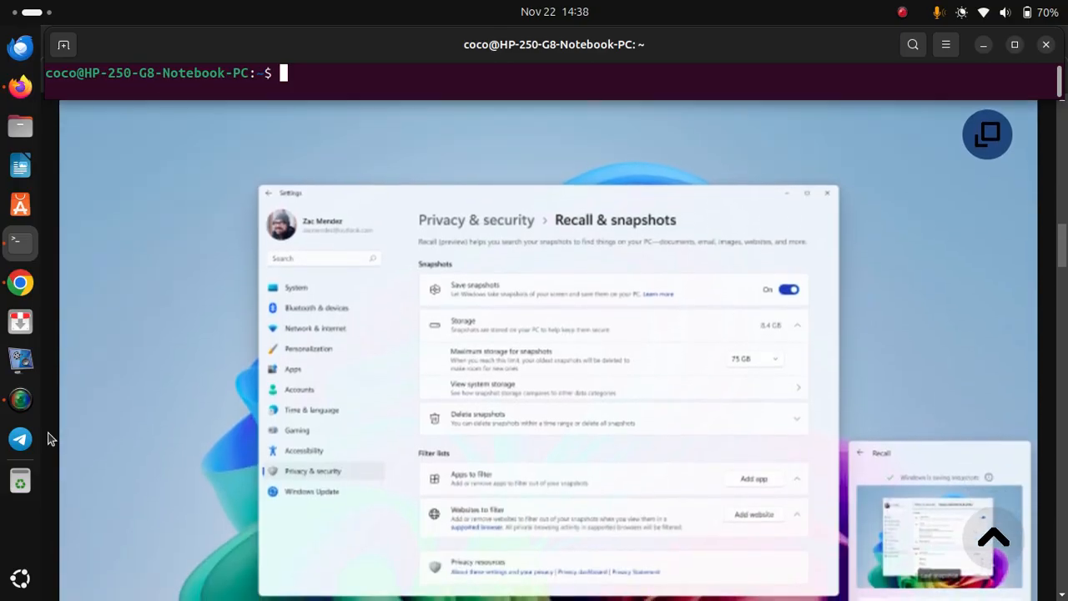
scroll(down, 3)
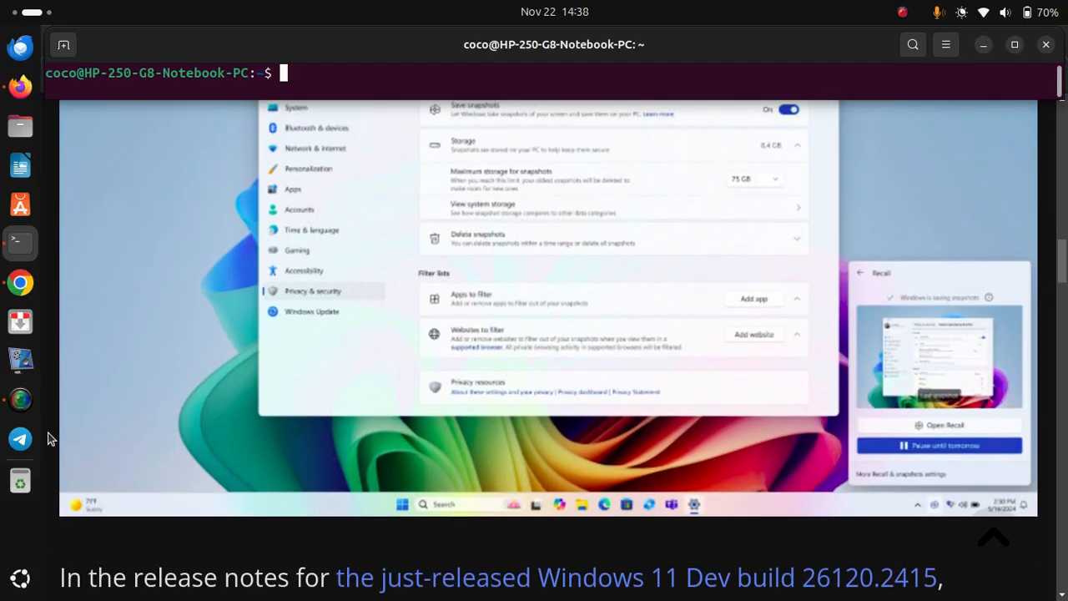
mouse_move(259, 576)
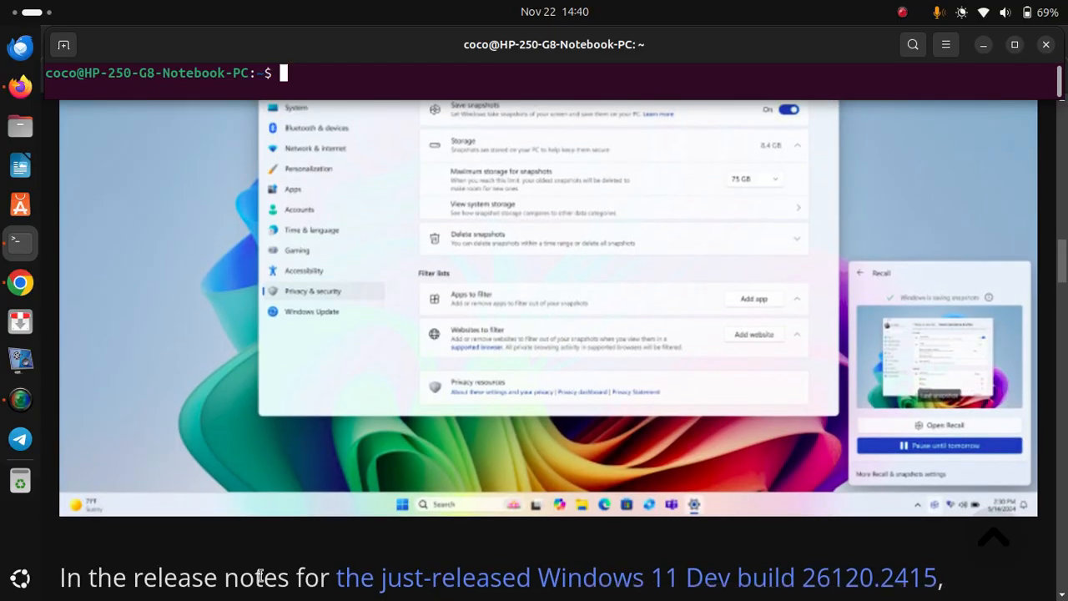
scroll(down, 3)
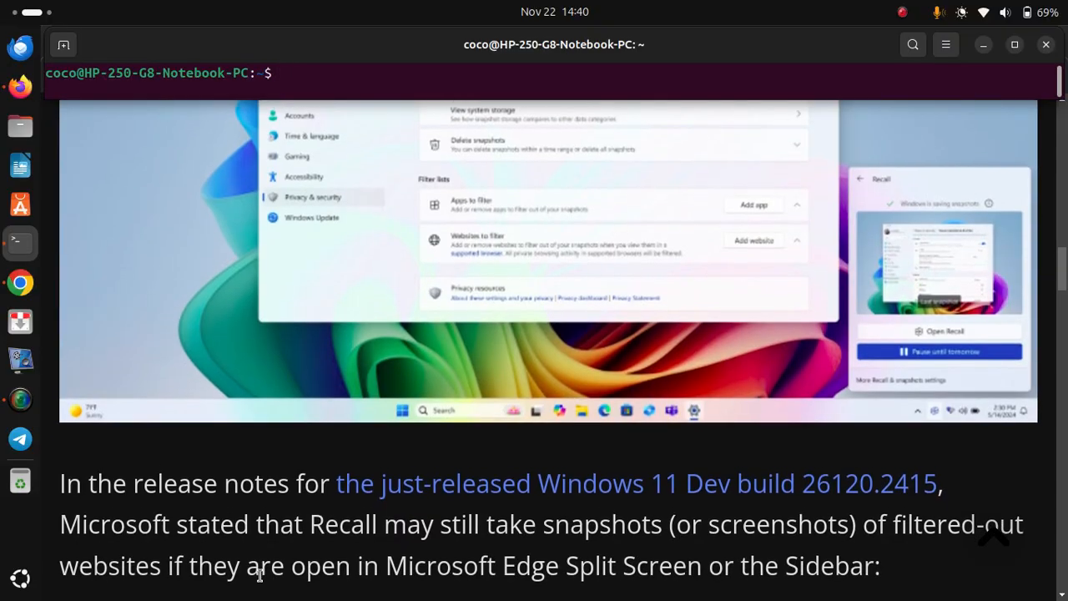
scroll(down, 3)
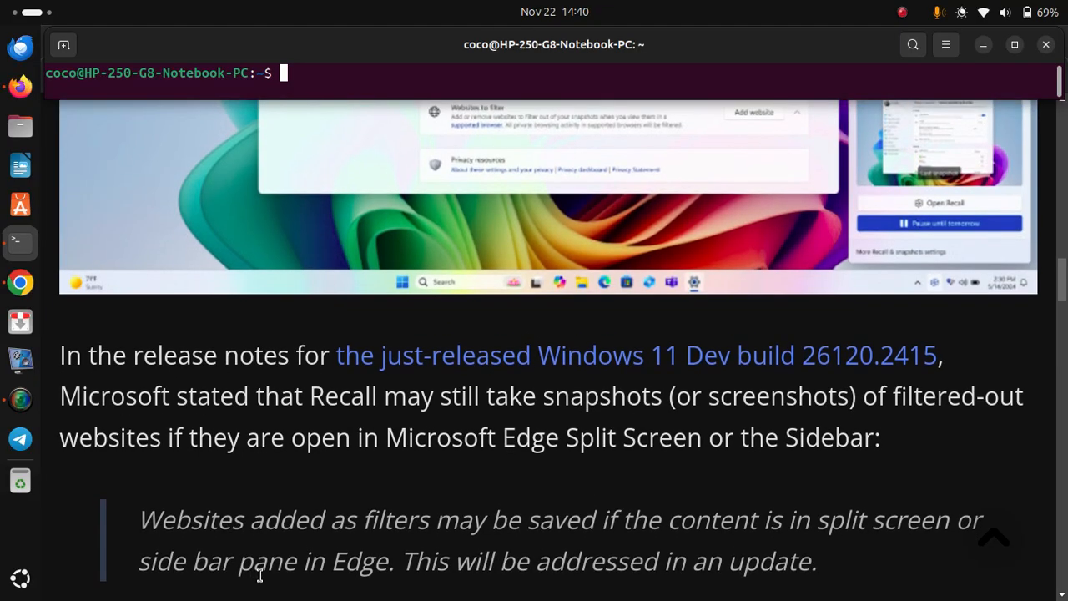
scroll(down, 3)
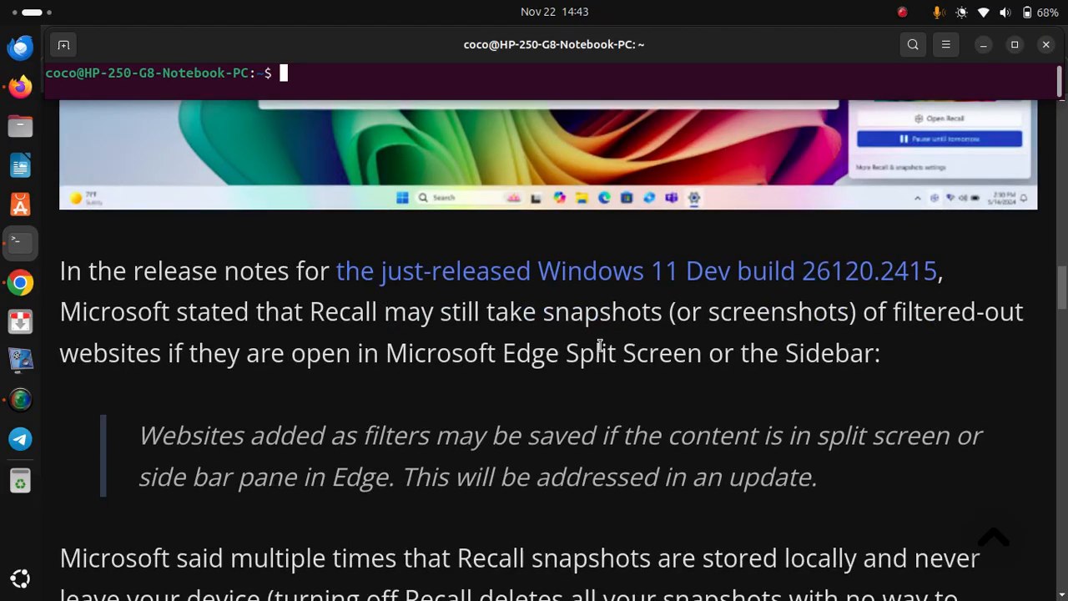
scroll(down, 3)
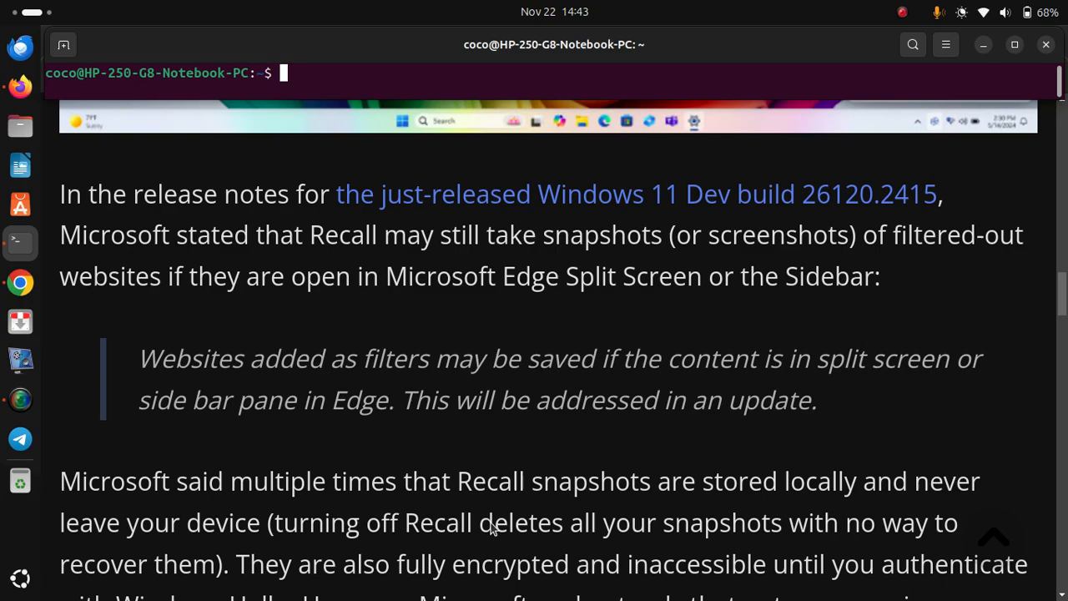
scroll(down, 3)
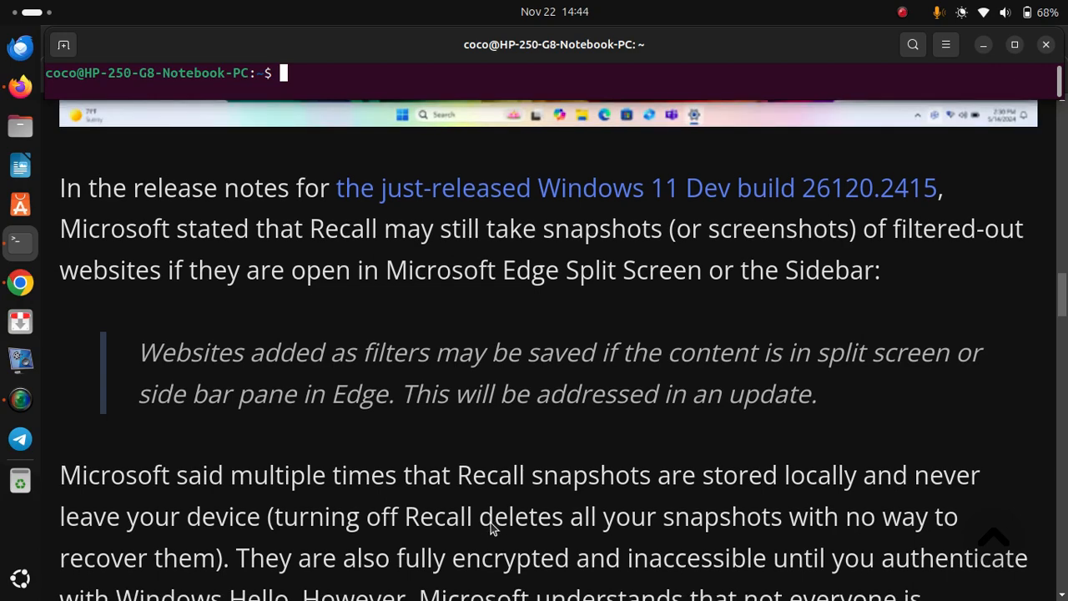
scroll(up, 3)
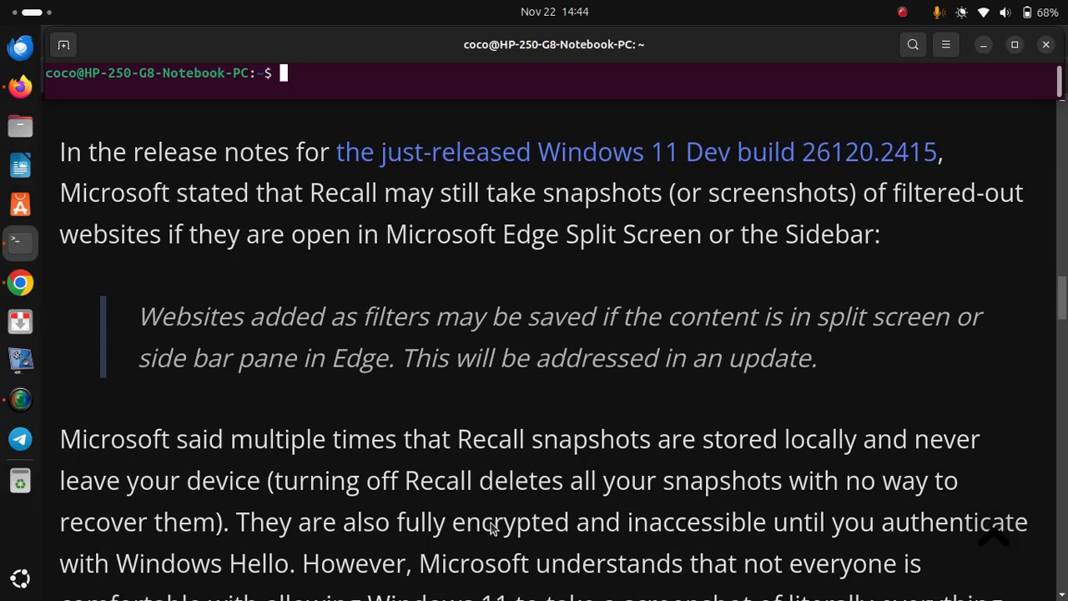
scroll(down, 3)
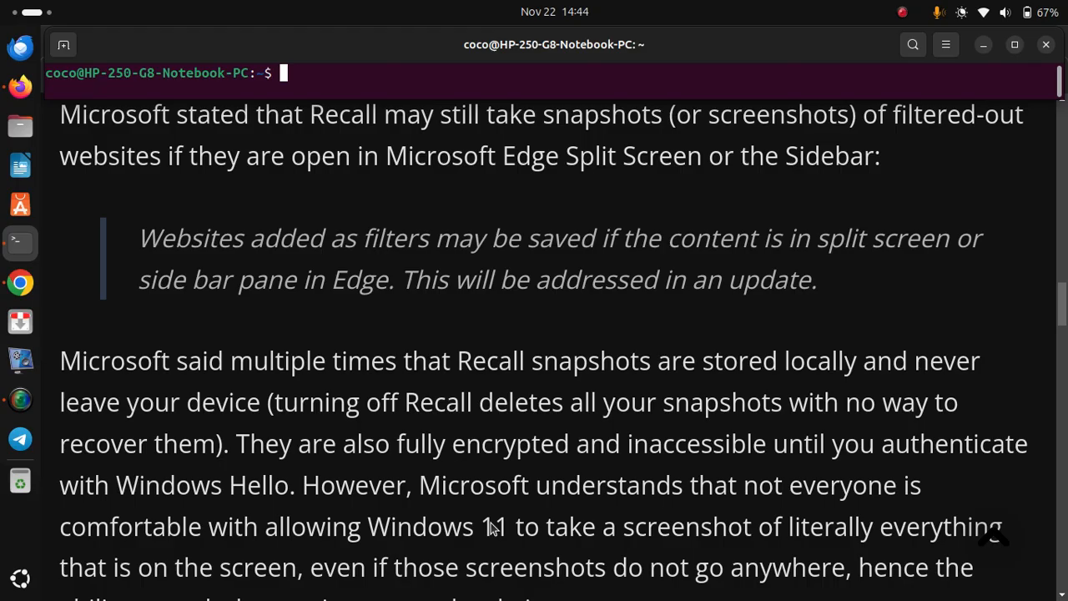
scroll(down, 3)
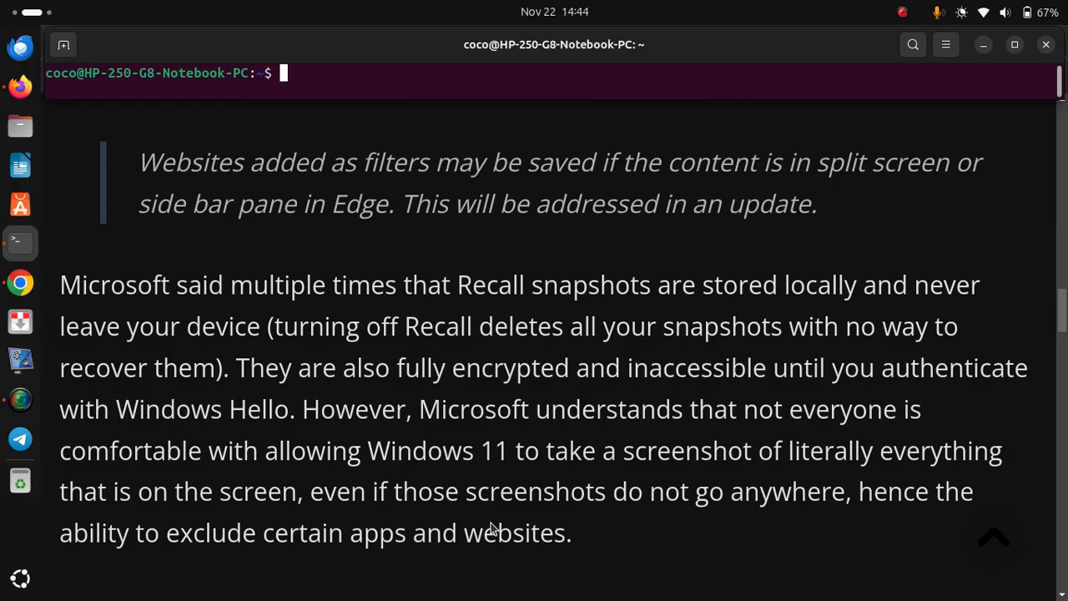
scroll(down, 3)
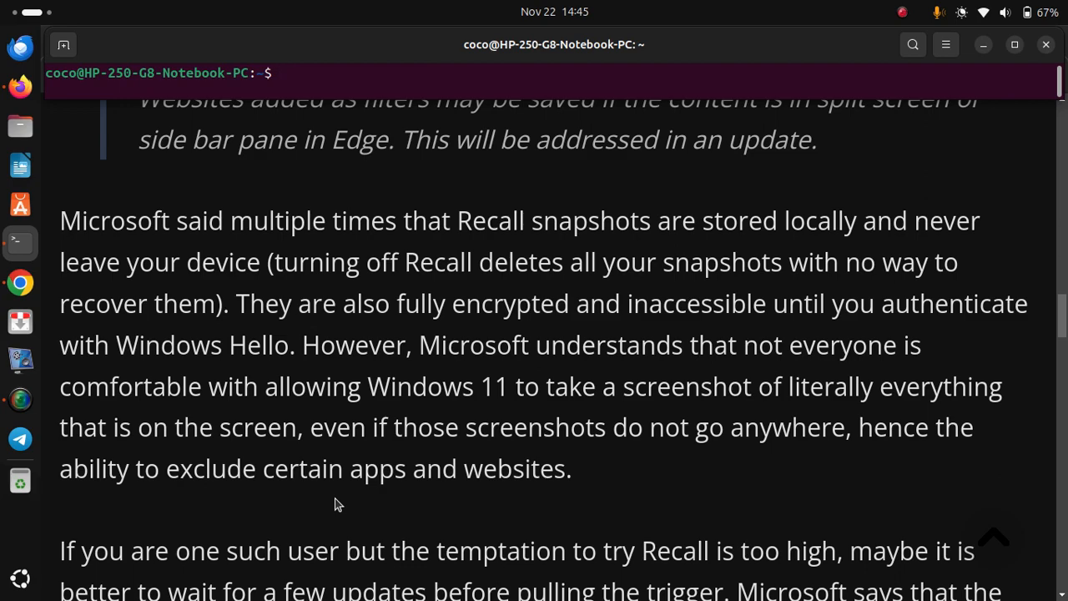
scroll(up, 3)
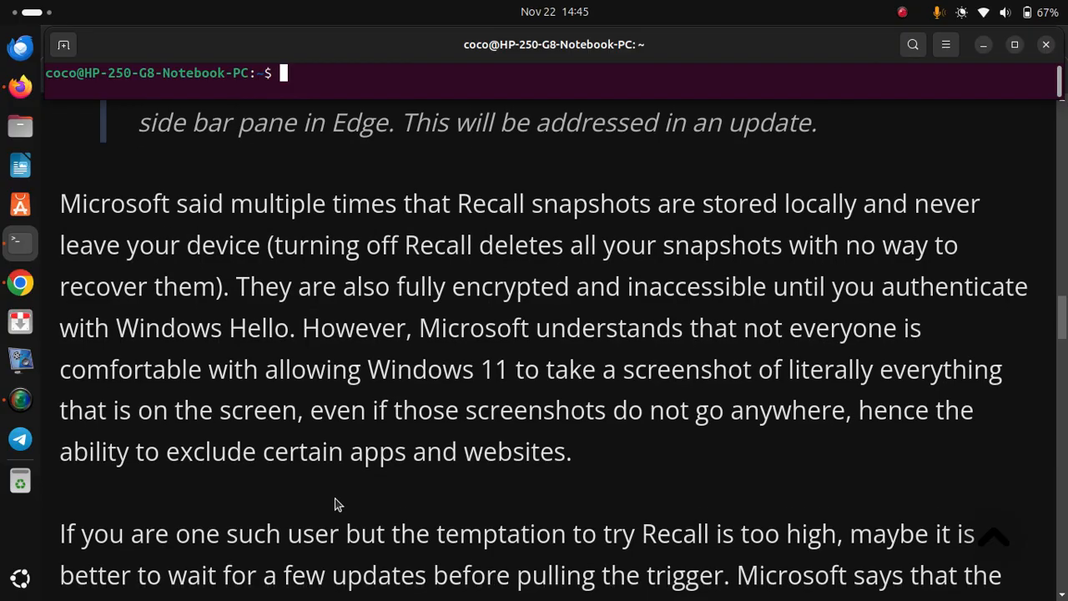
scroll(down, 3)
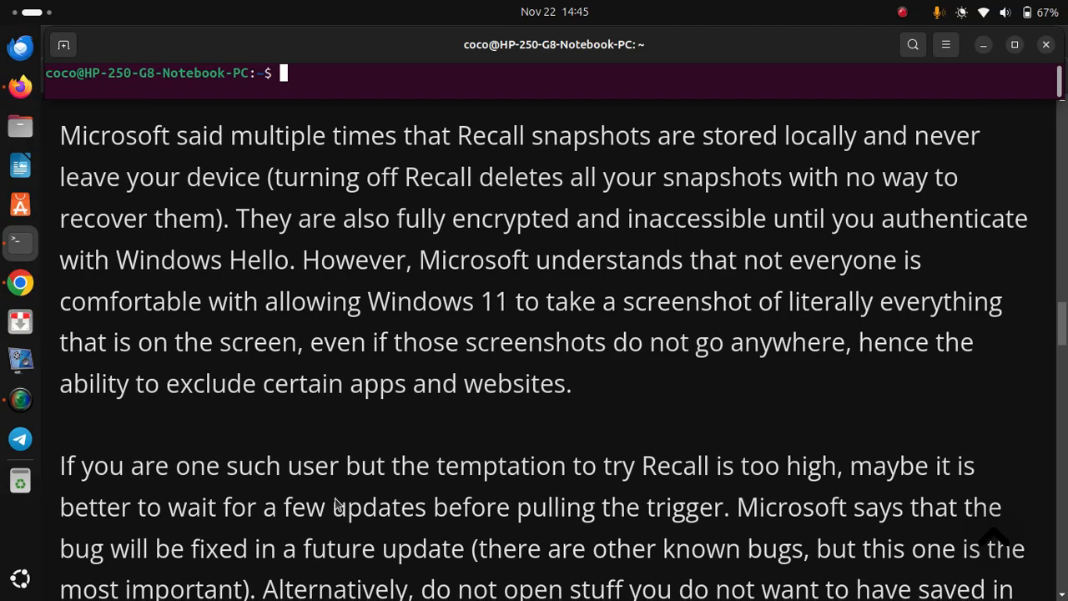
scroll(up, 3)
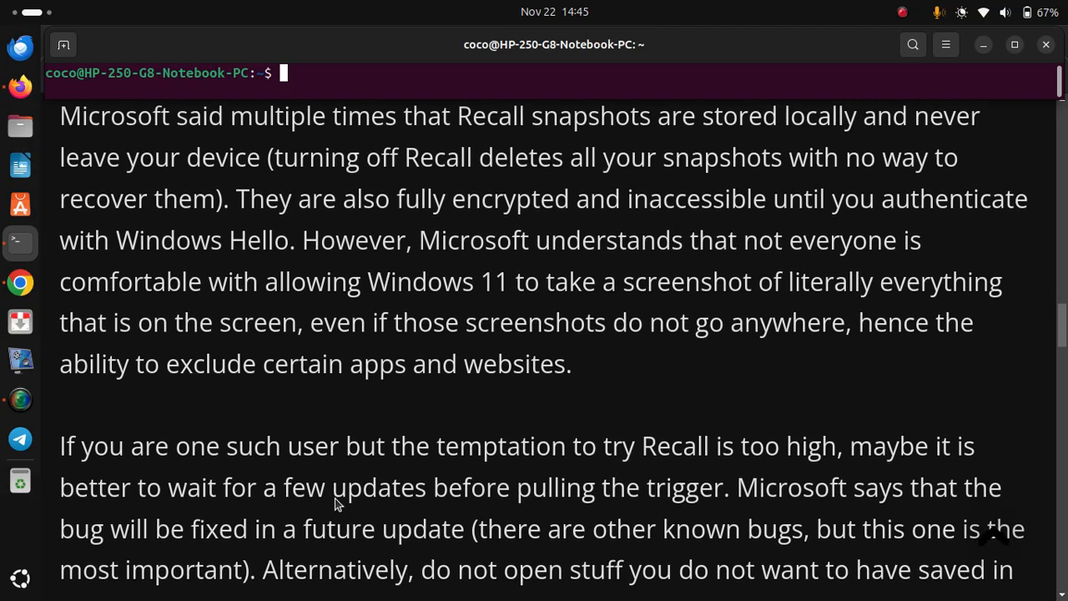
scroll(down, 3)
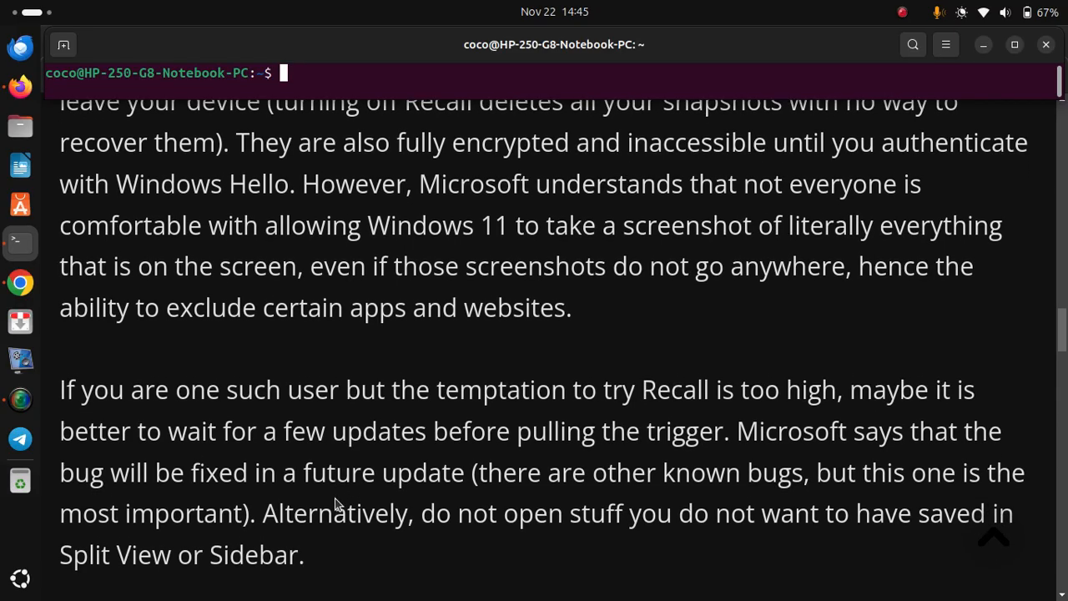
scroll(down, 3)
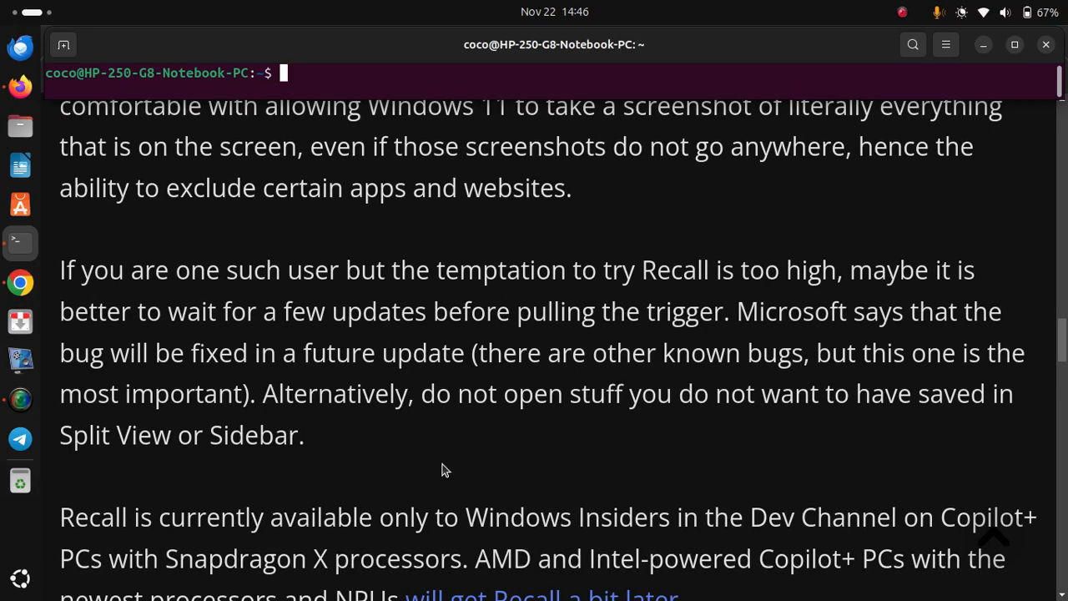
scroll(down, 3)
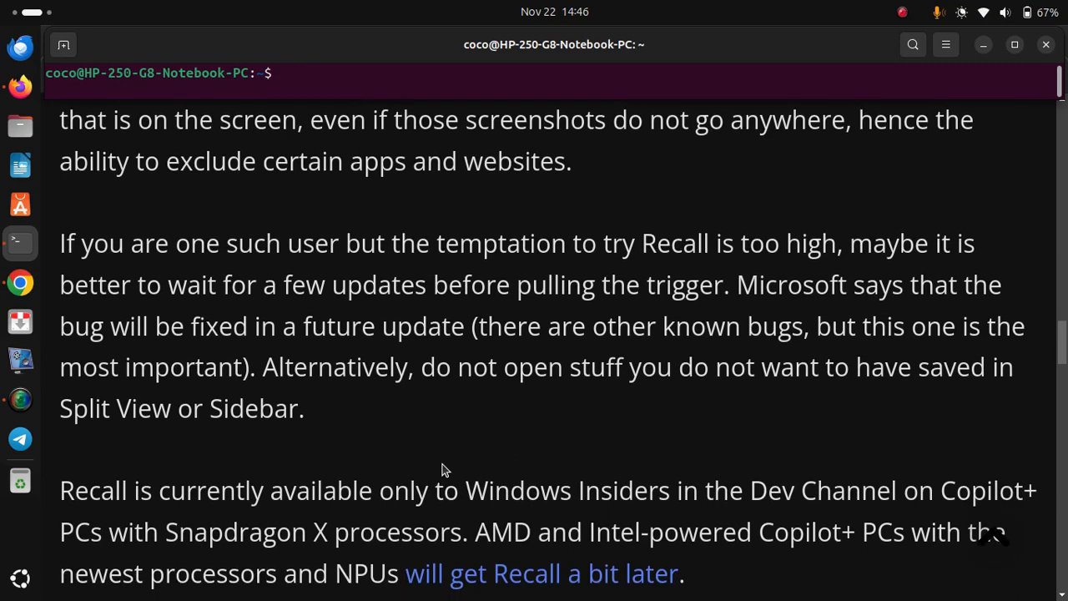
scroll(up, 3)
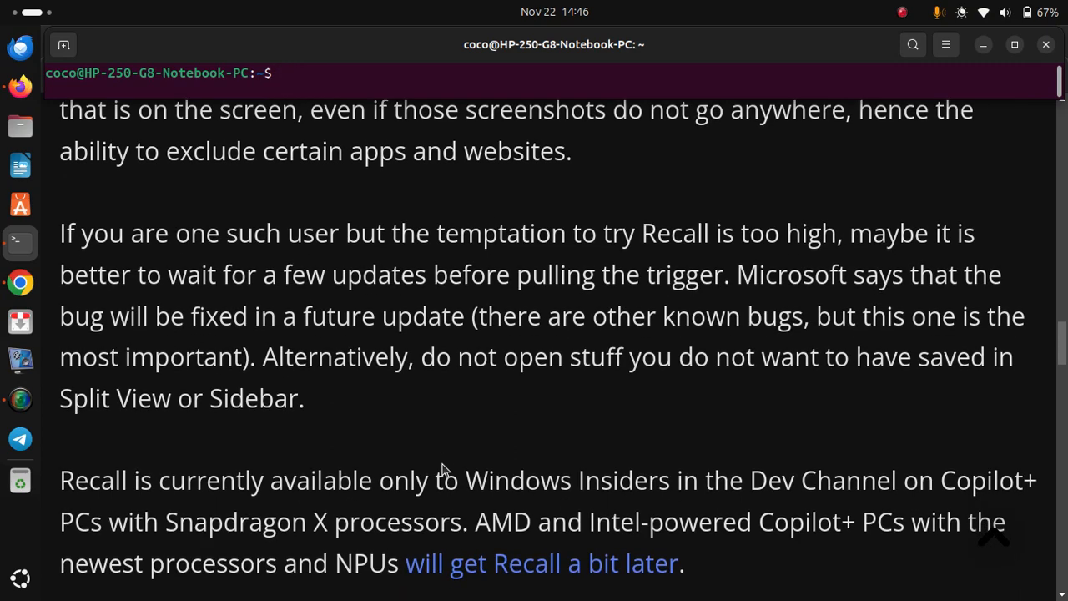